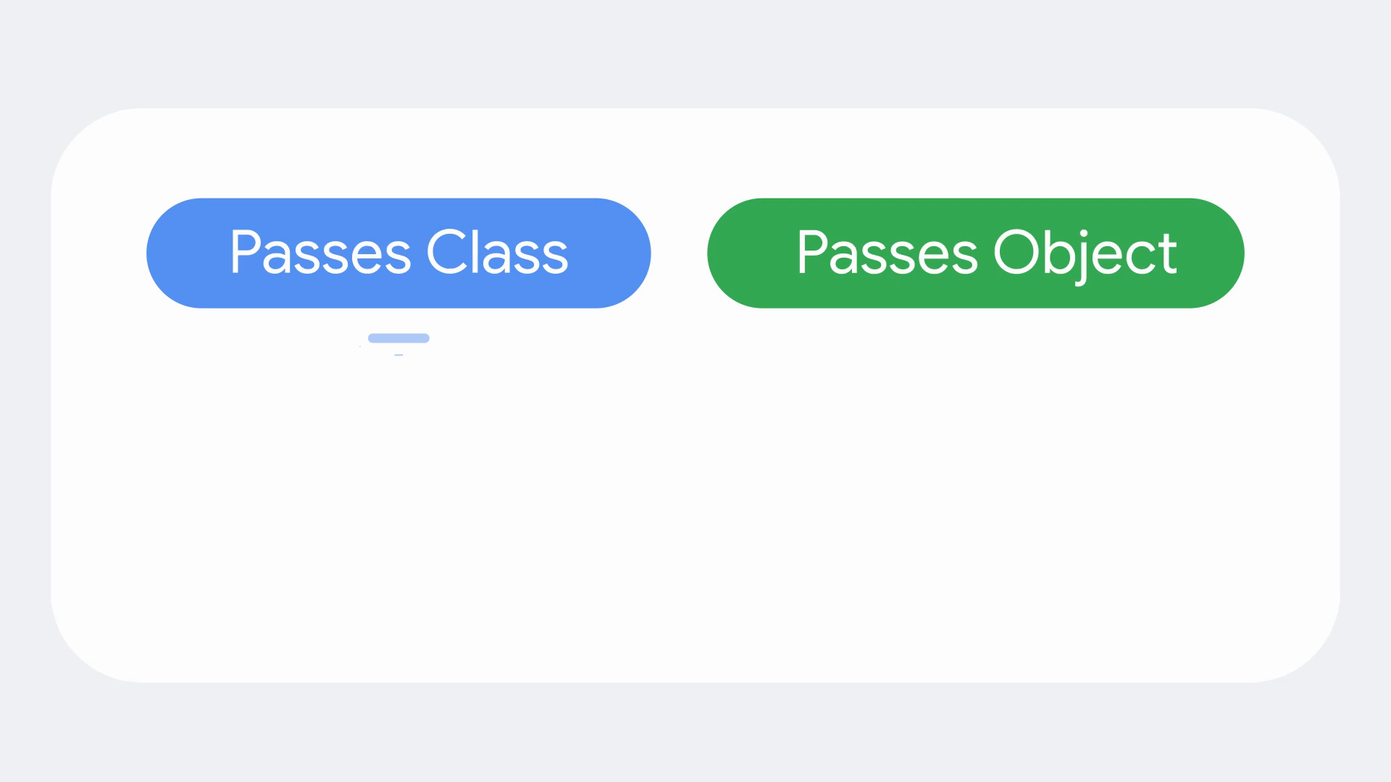
# - Advance the animation so three linked QR-code pass cards appear beneath Passes Class
pyautogui.click(398, 253)
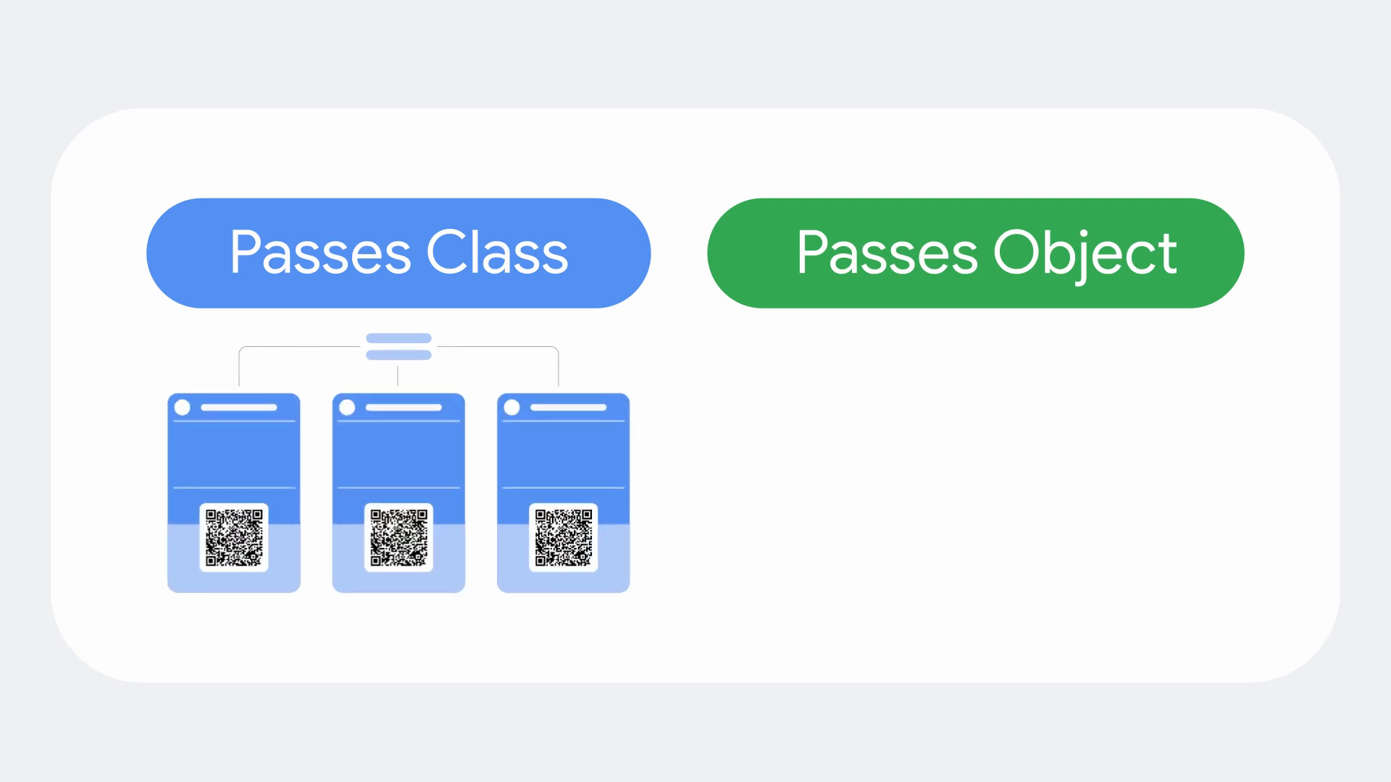